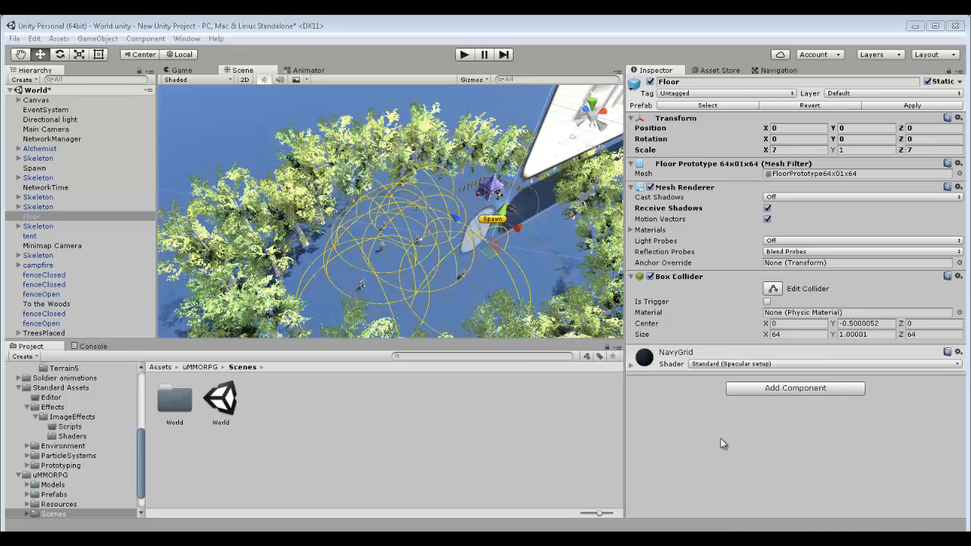
{"action": "mouse_move", "coordinate": [567, 419]}
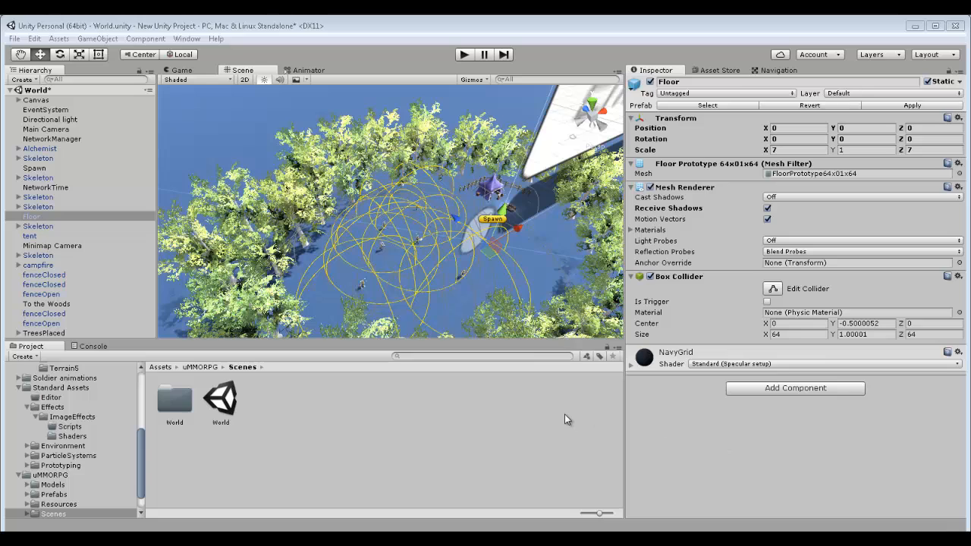
{"action": "mouse_move", "coordinate": [566, 416]}
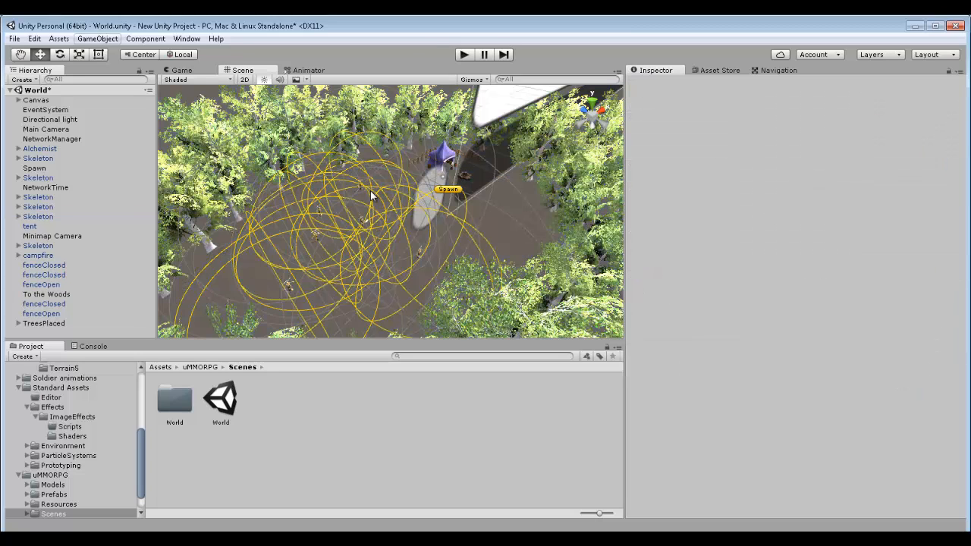
- Create a new Terrain object in the World scene from the GameObject 3D Object menu
{"action": "left_click", "coordinate": [103, 38]}
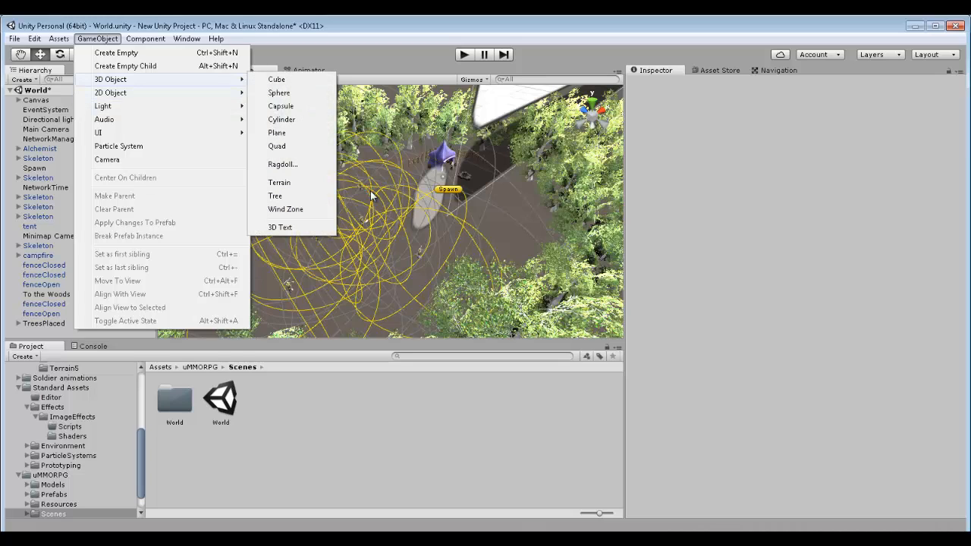
{"action": "mouse_move", "coordinate": [279, 182]}
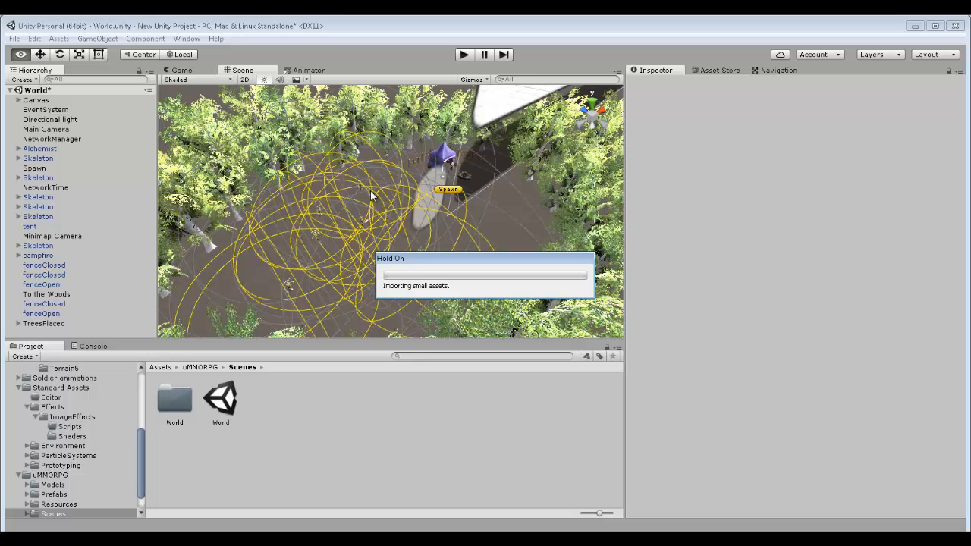
{"action": "left_click", "coordinate": [35, 333]}
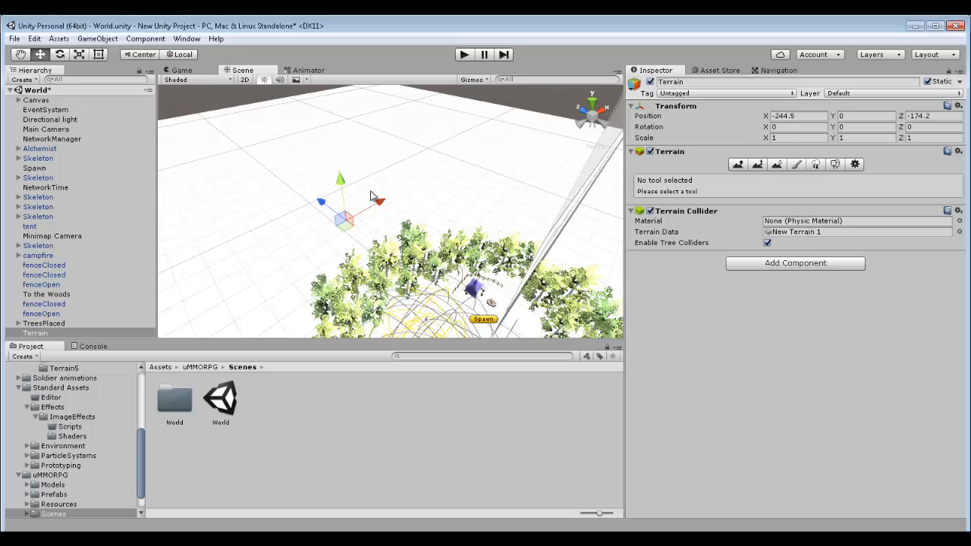
- Mark the Terrain Navigation Static and Walkable in the Navigation window
{"action": "left_click", "coordinate": [771, 69]}
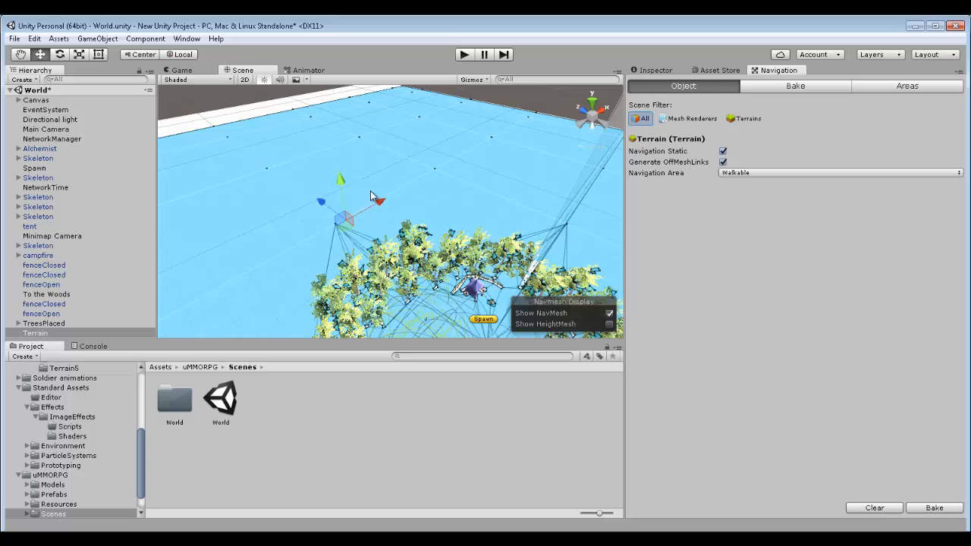
{"action": "left_click", "coordinate": [186, 39]}
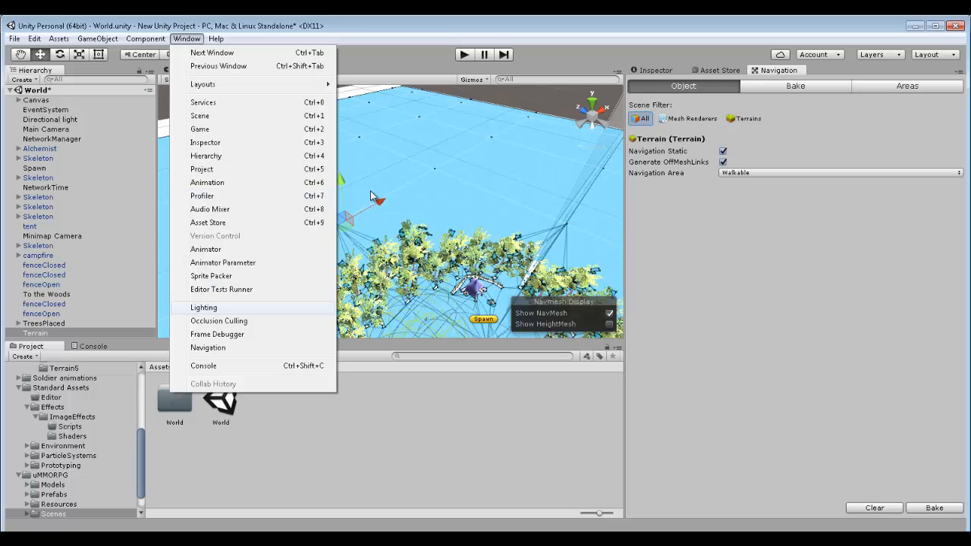
{"action": "left_click", "coordinate": [203, 307]}
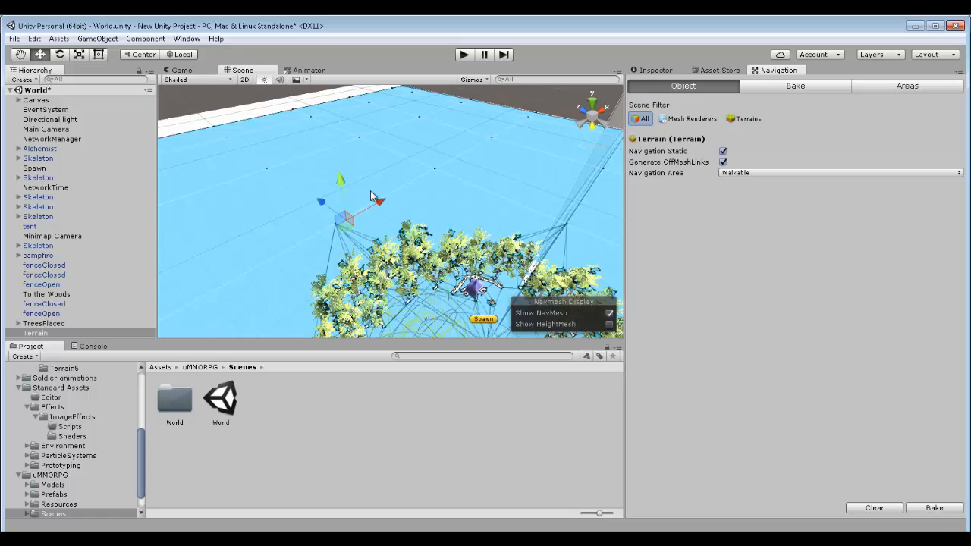
{"action": "left_click", "coordinate": [934, 509]}
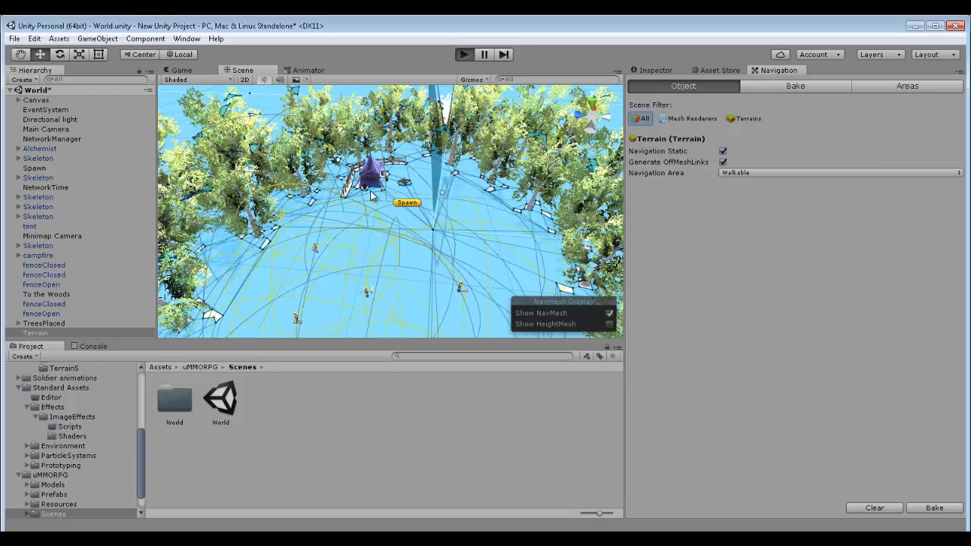
- Enter Play mode to test the baked navmesh on the terrain
{"action": "left_click", "coordinate": [463, 54]}
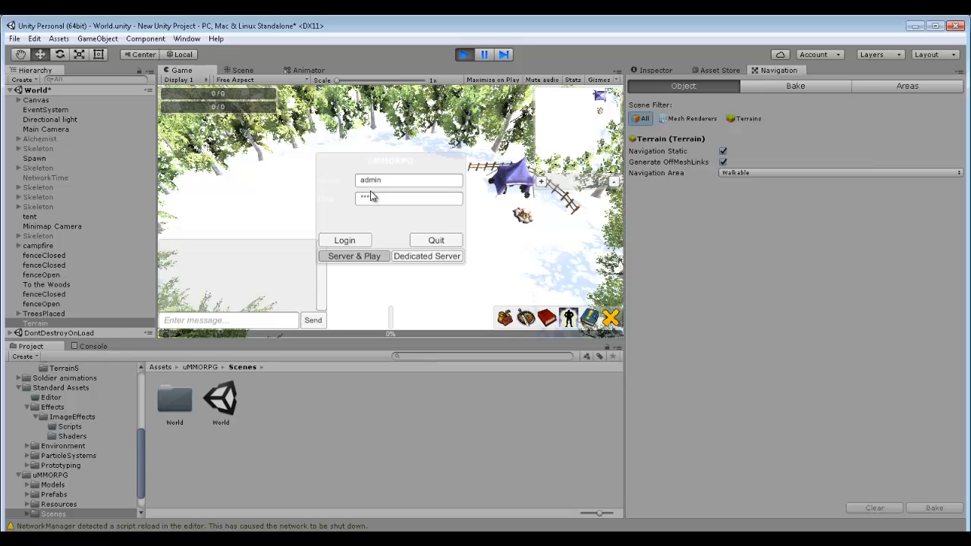
{"action": "left_click", "coordinate": [345, 240]}
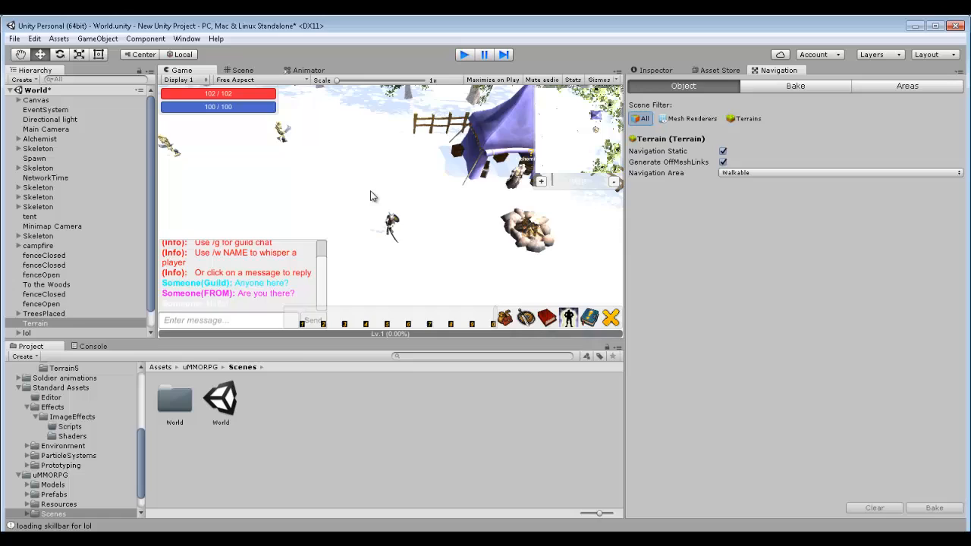
{"action": "left_click", "coordinate": [239, 70]}
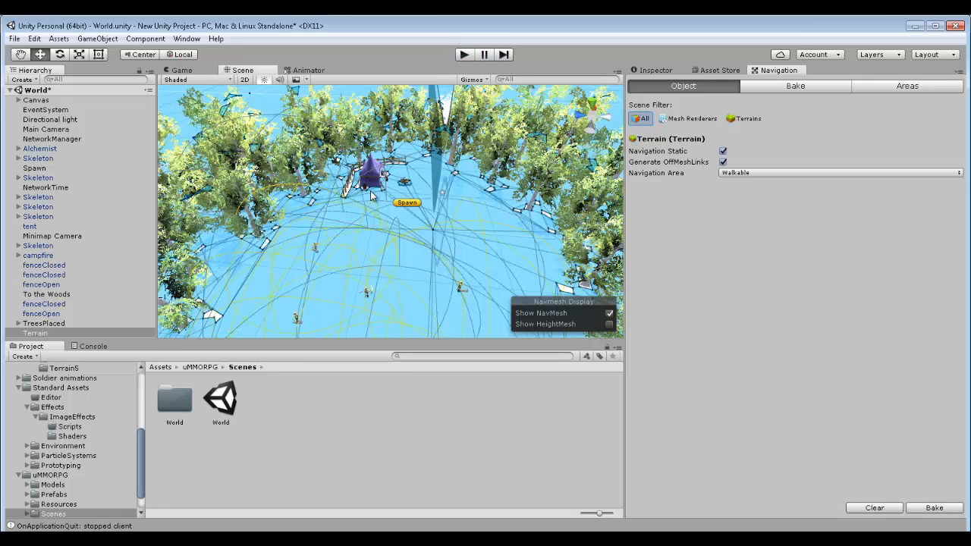